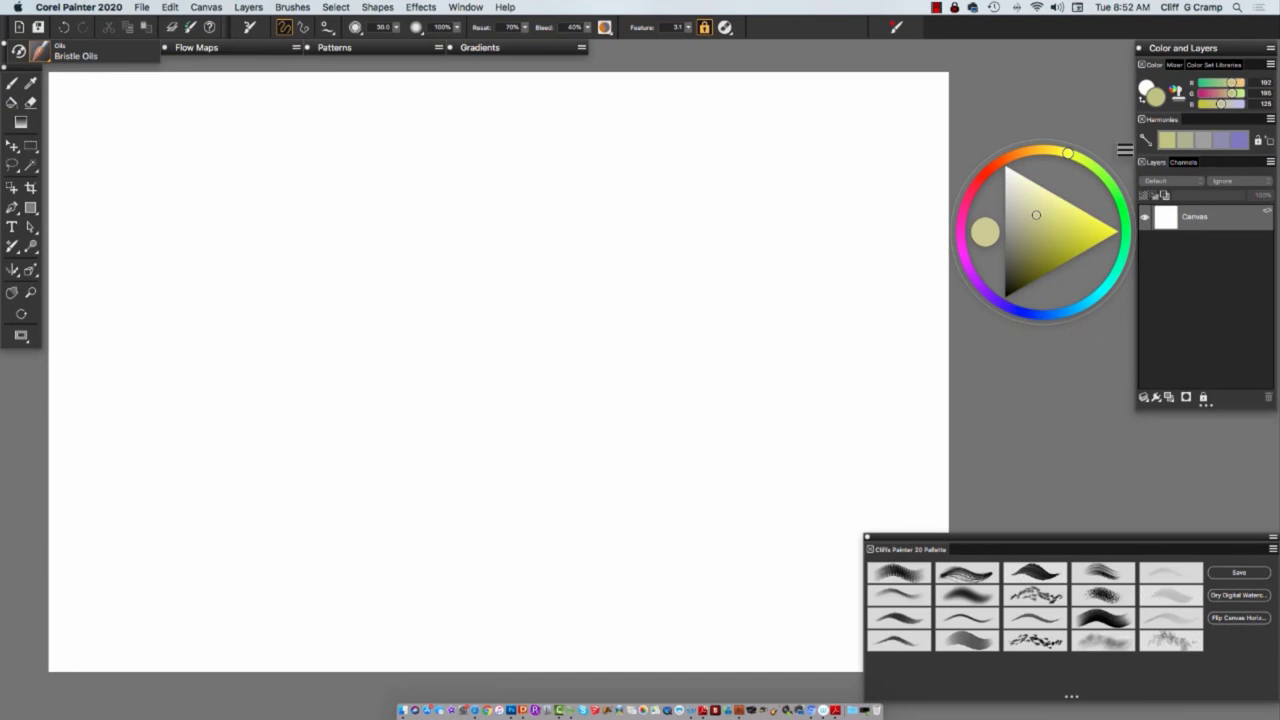
Apply the Fine Art workspace layout from the Window > Layout choices.
click(464, 8)
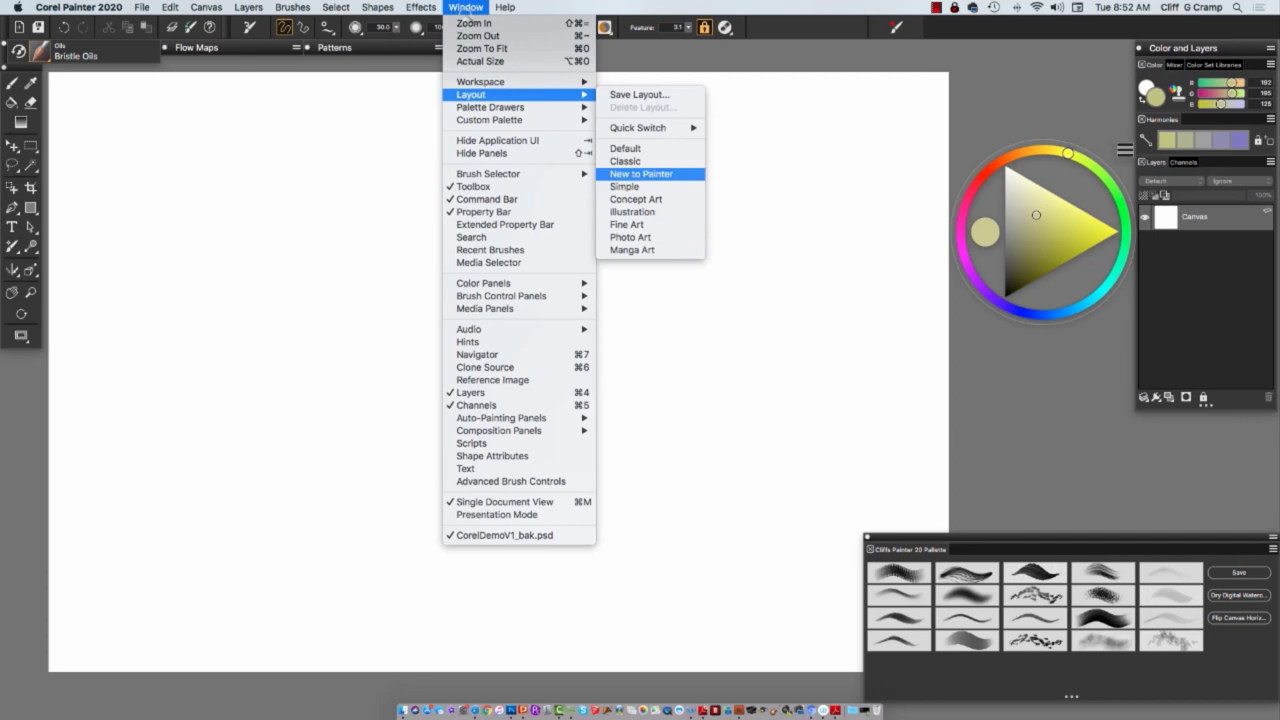
mouse_move(626, 224)
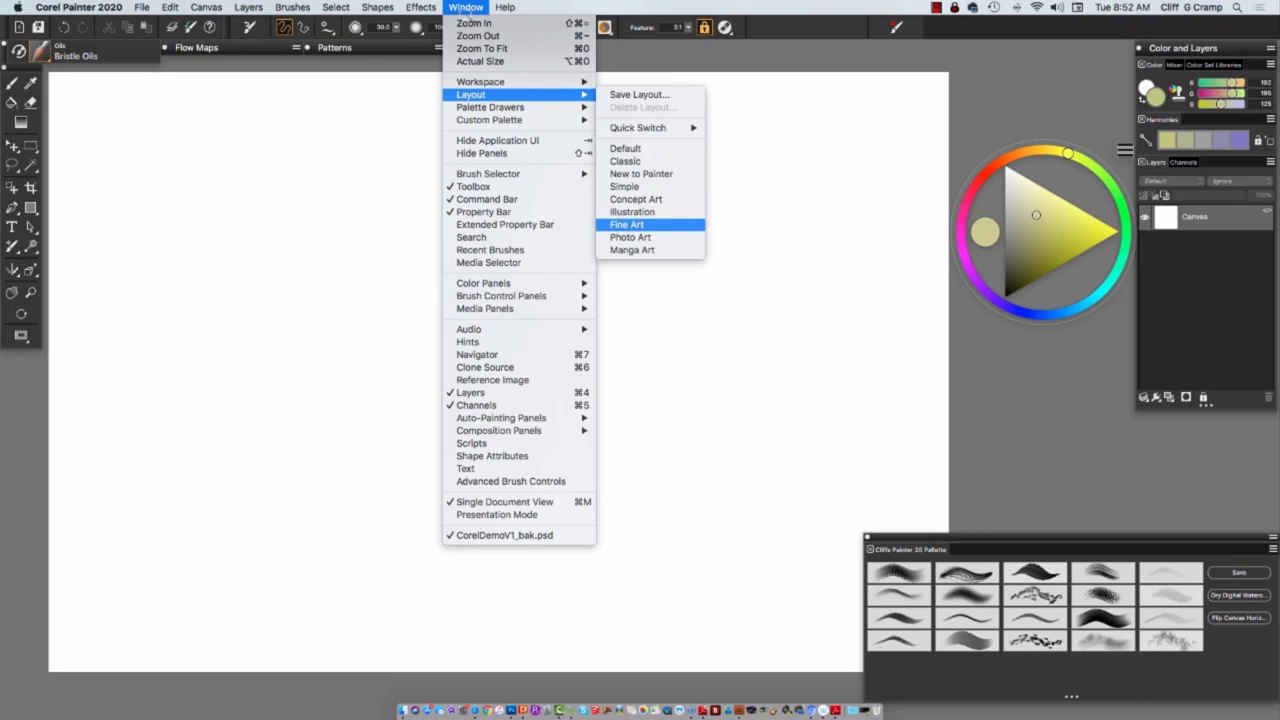
click(628, 224)
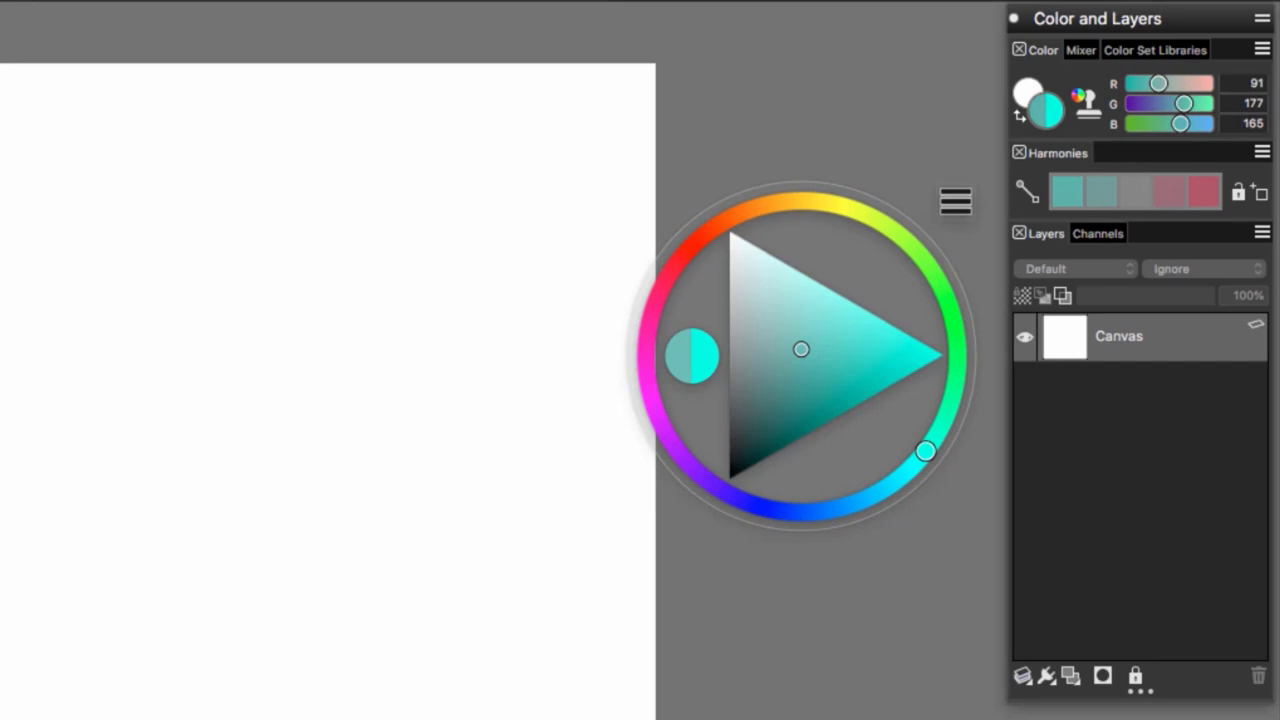
Choose a bright, saturated turquoise on the colour wheel as the painting colour.
drag(800, 348, 908, 348)
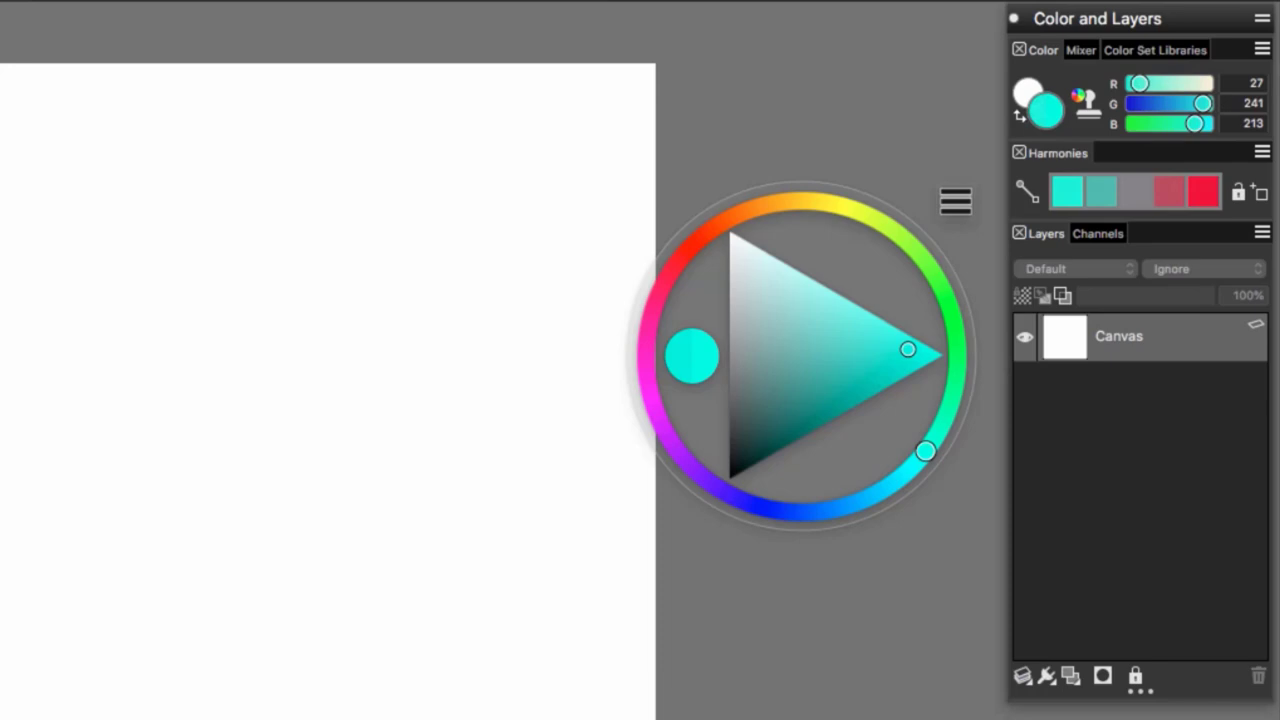
drag(908, 348, 806, 358)
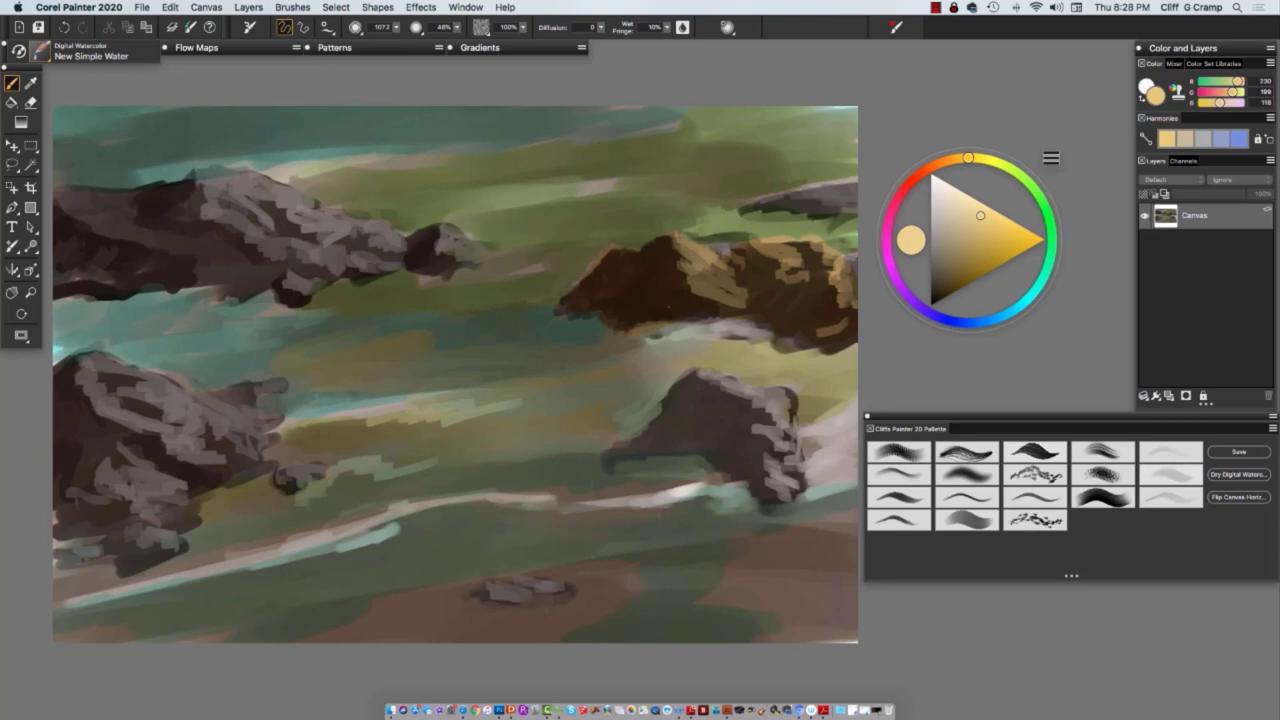
click(142, 8)
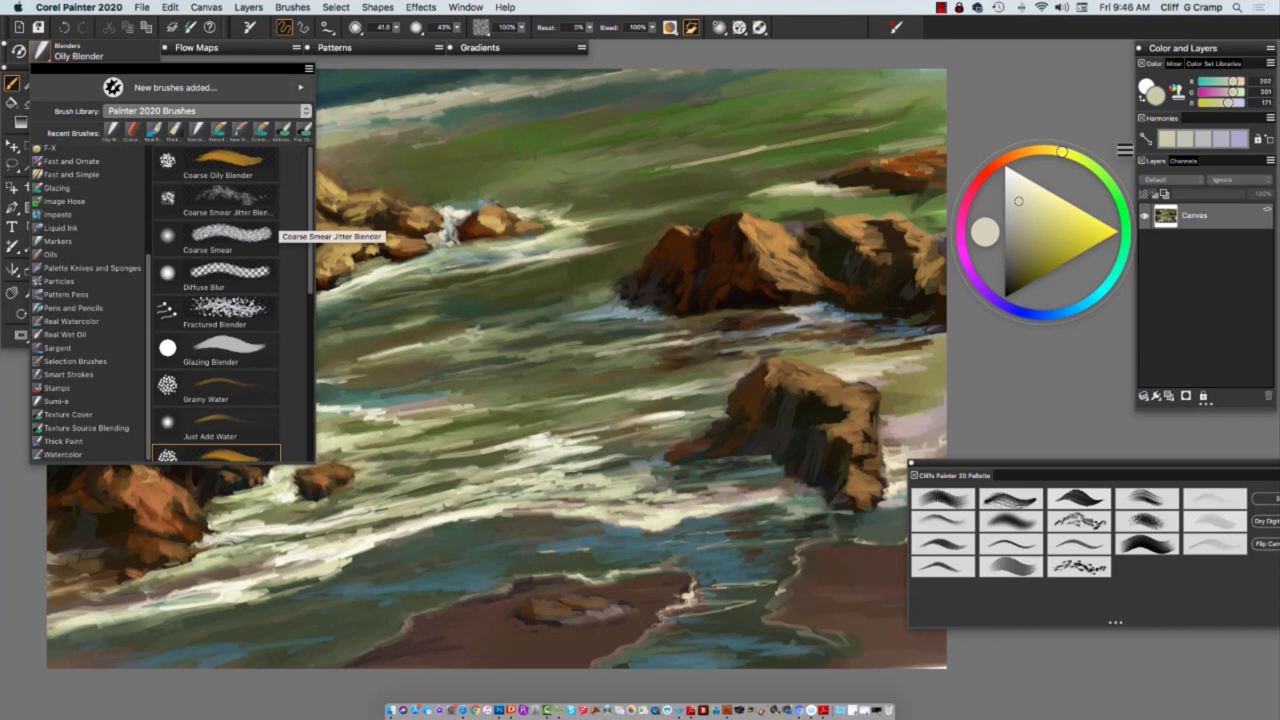
Select the Coarse Smear Jitter Blender brush from the Blenders category.
click(68, 414)
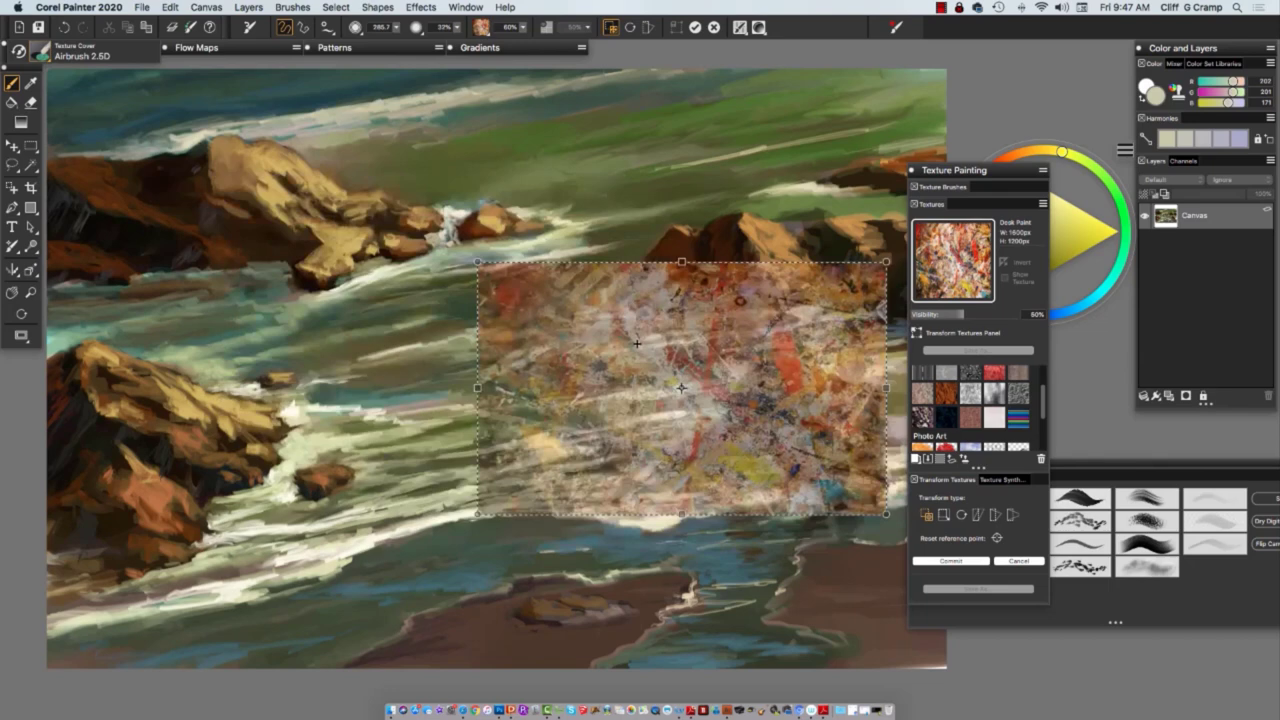
Move the texture patch over the upper-left rocks and commit its transformation.
drag(680, 384, 244, 224)
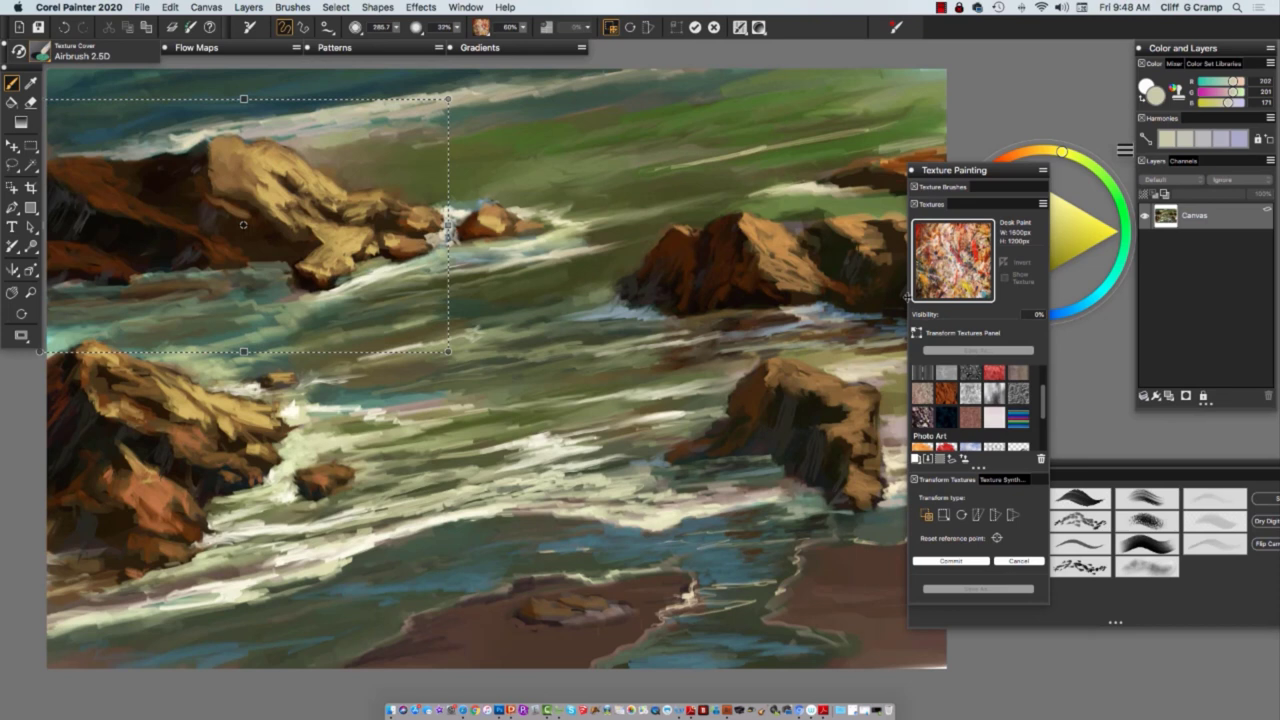
click(948, 560)
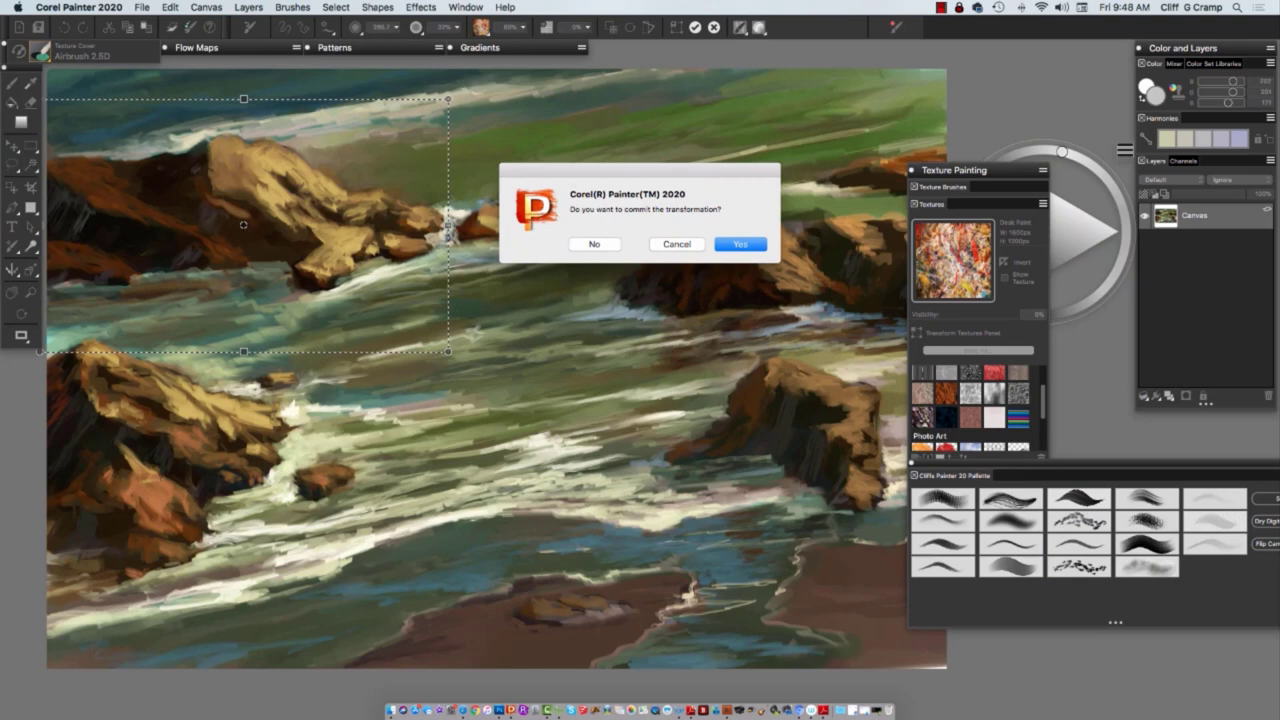
click(740, 244)
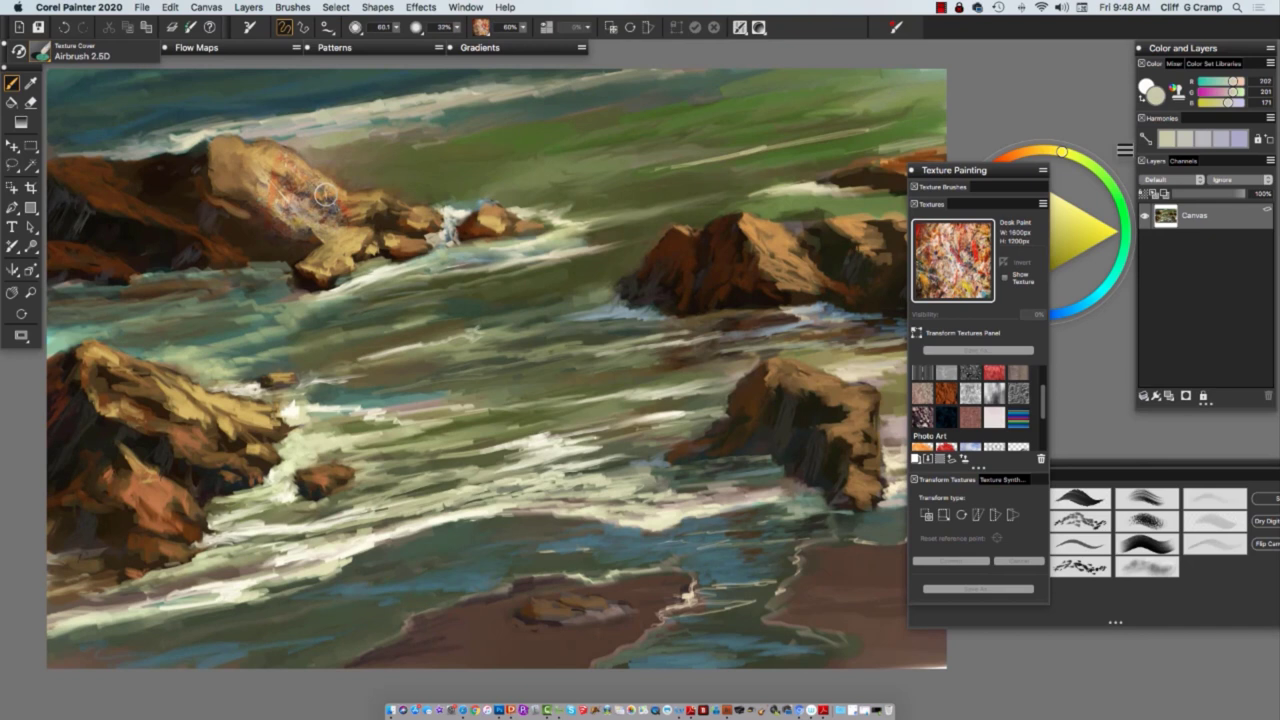
Outline the texture coverage over the rocks and brush texture onto the upper-left rocks and surf.
drag(320, 196, 470, 210)
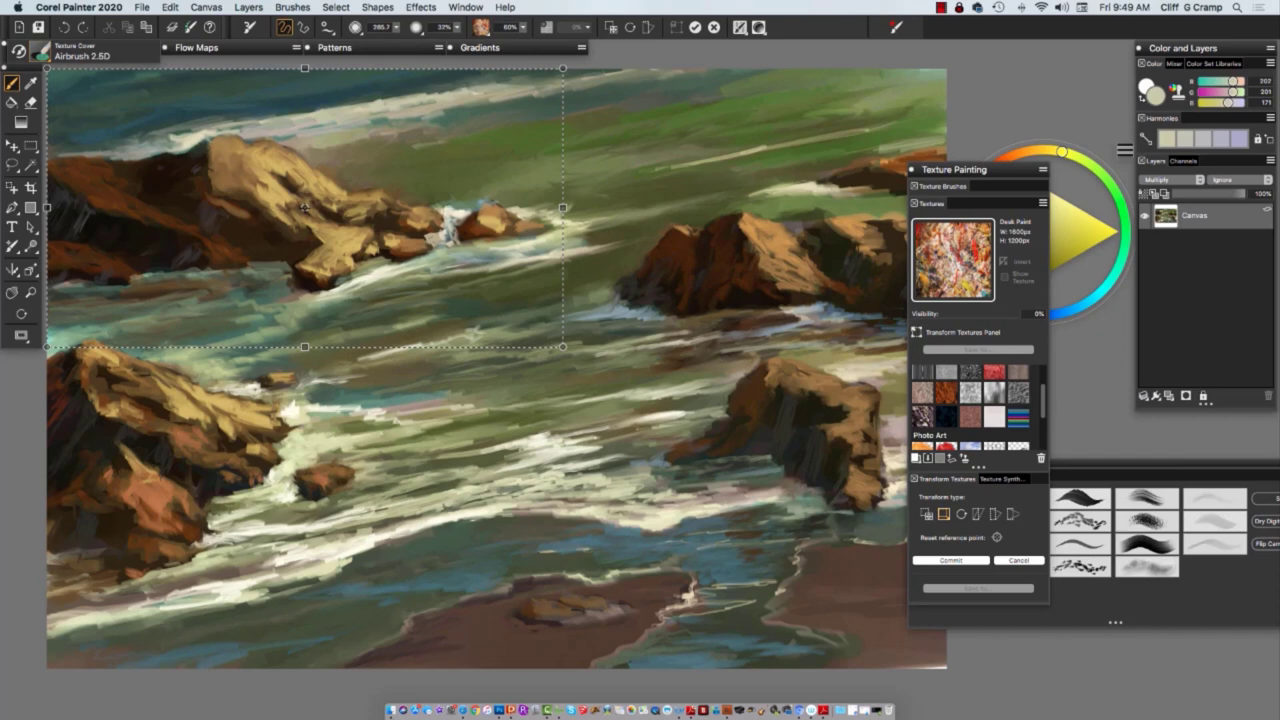
drag(924, 312, 984, 312)
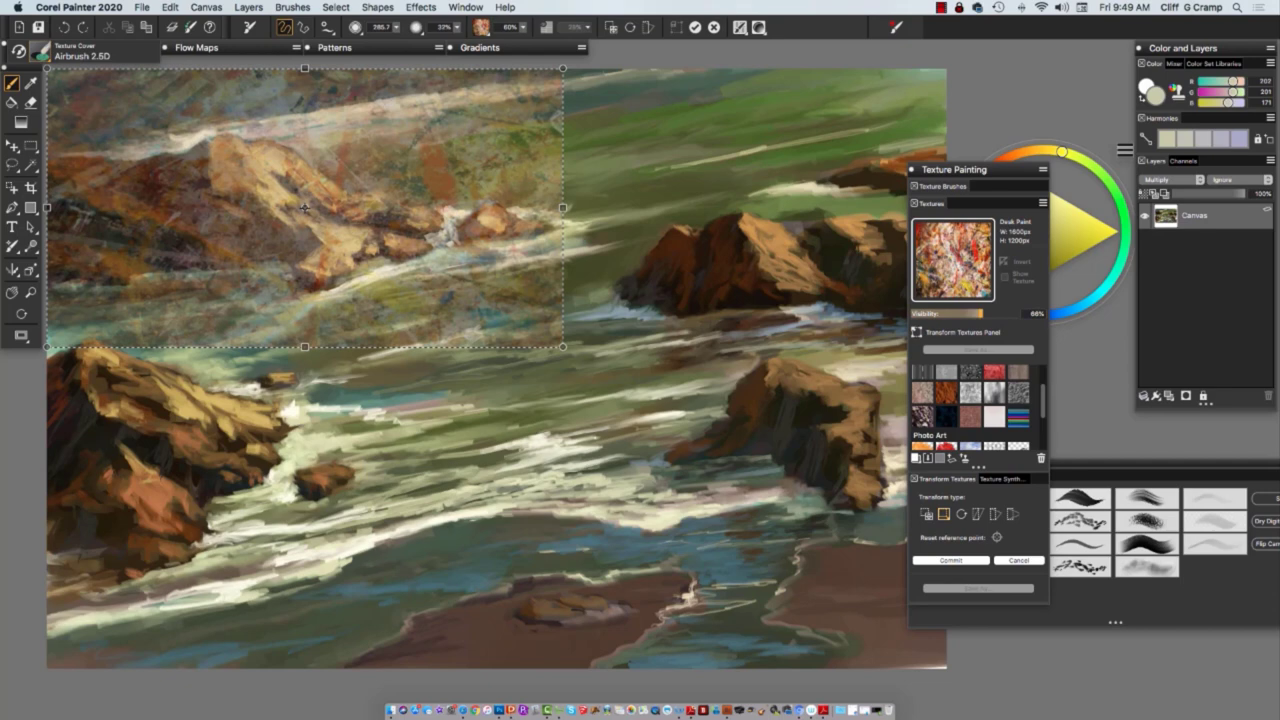
Finish the texture placement on the upper-left rocks and confirm committing the transformation.
click(948, 560)
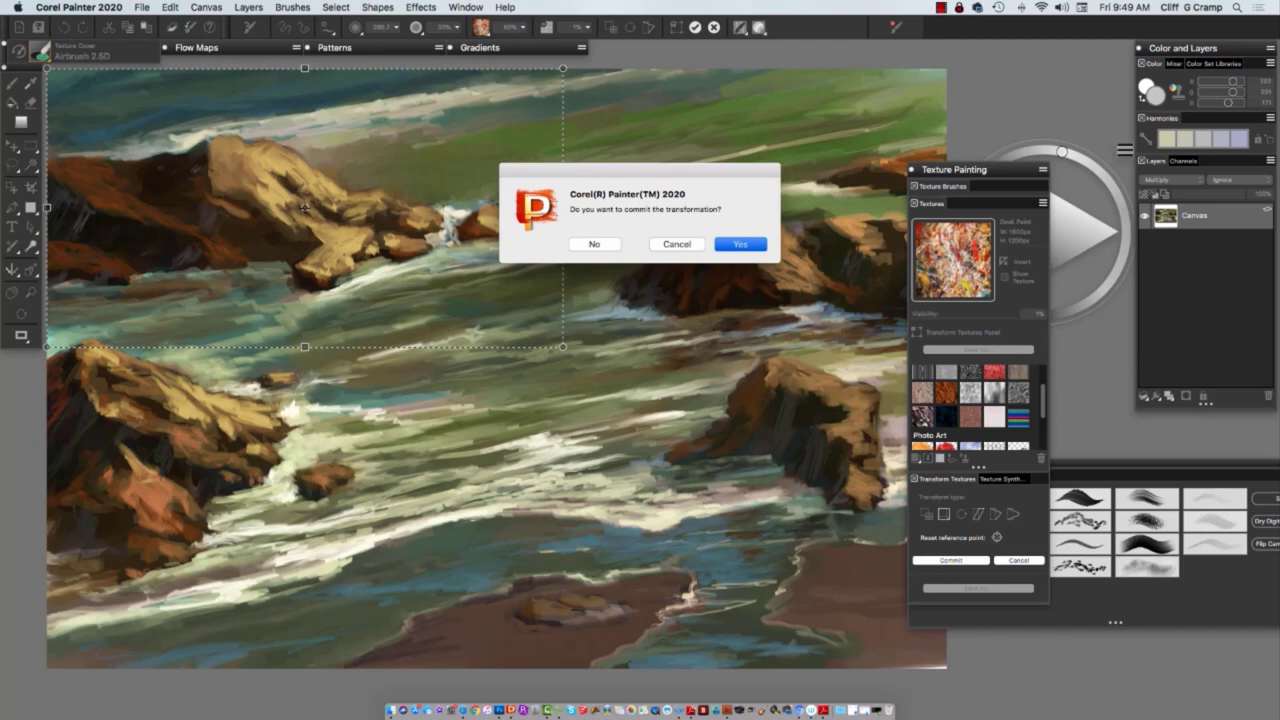
click(740, 244)
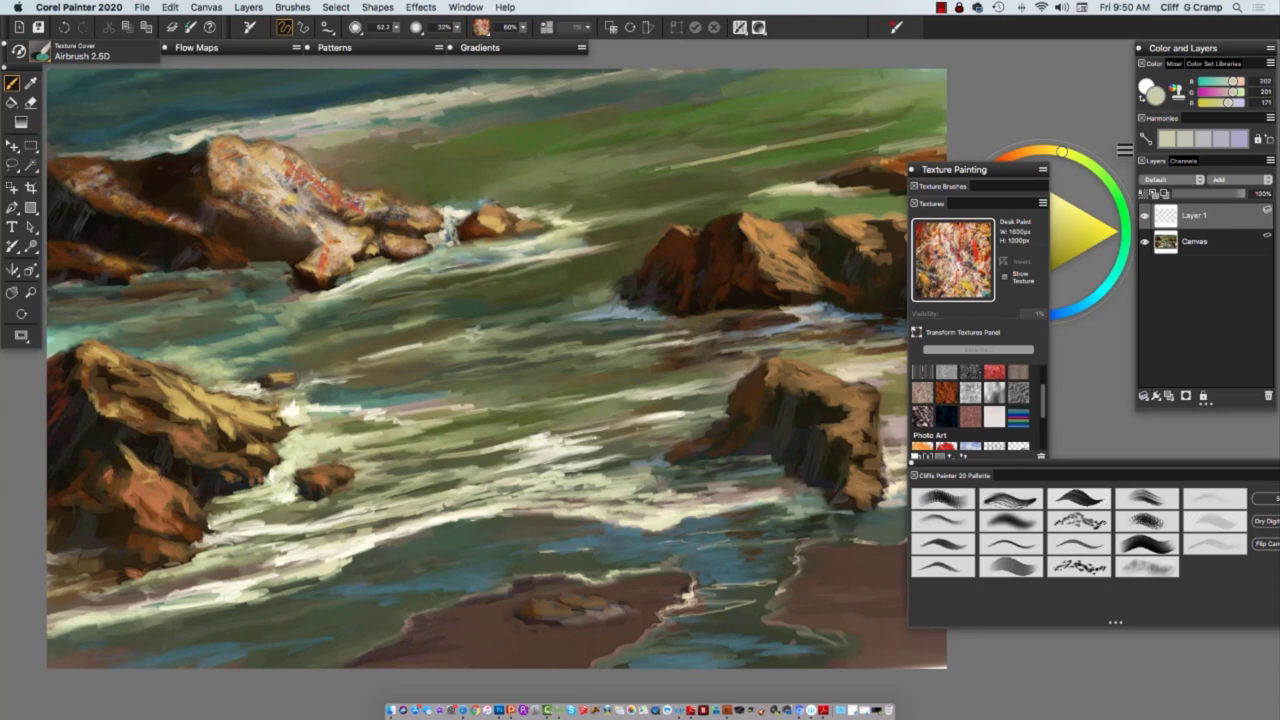
Merge Layer 1 into the Canvas with Layers > Drop All.
click(1170, 180)
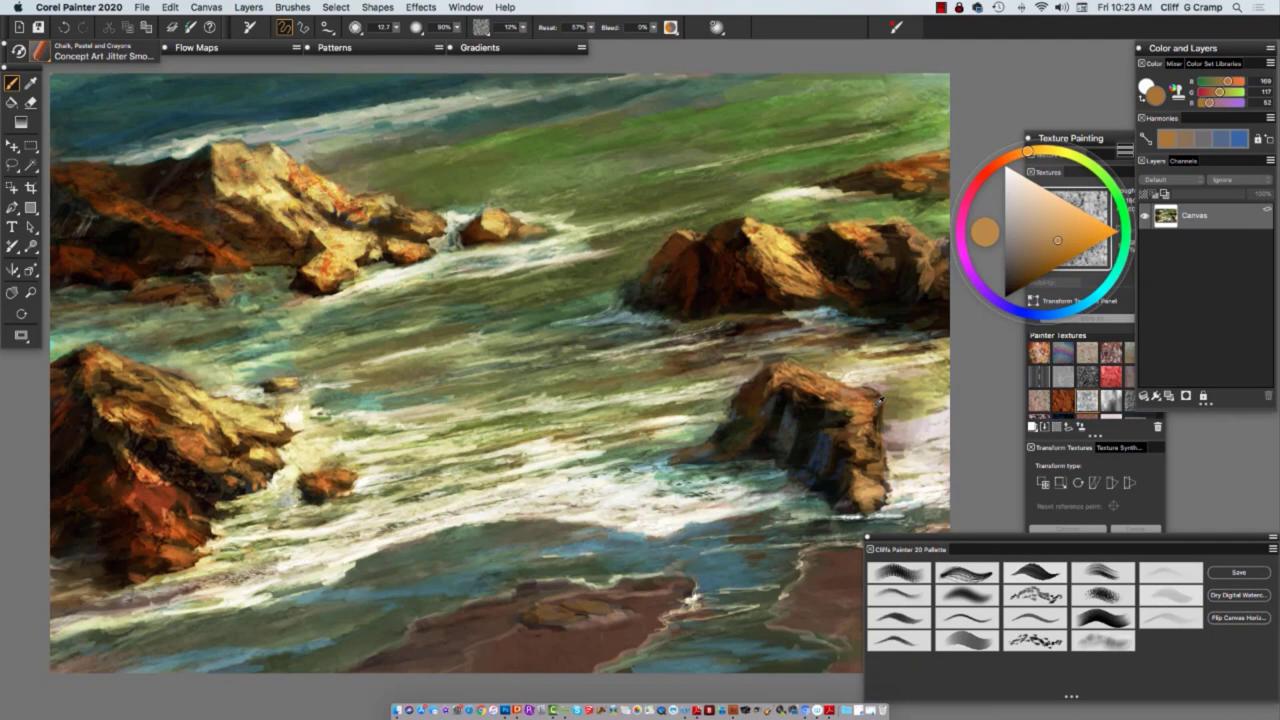
Pick greens and warm browns from the colour wheel while painting chalky strokes over the water and rocks.
click(1064, 218)
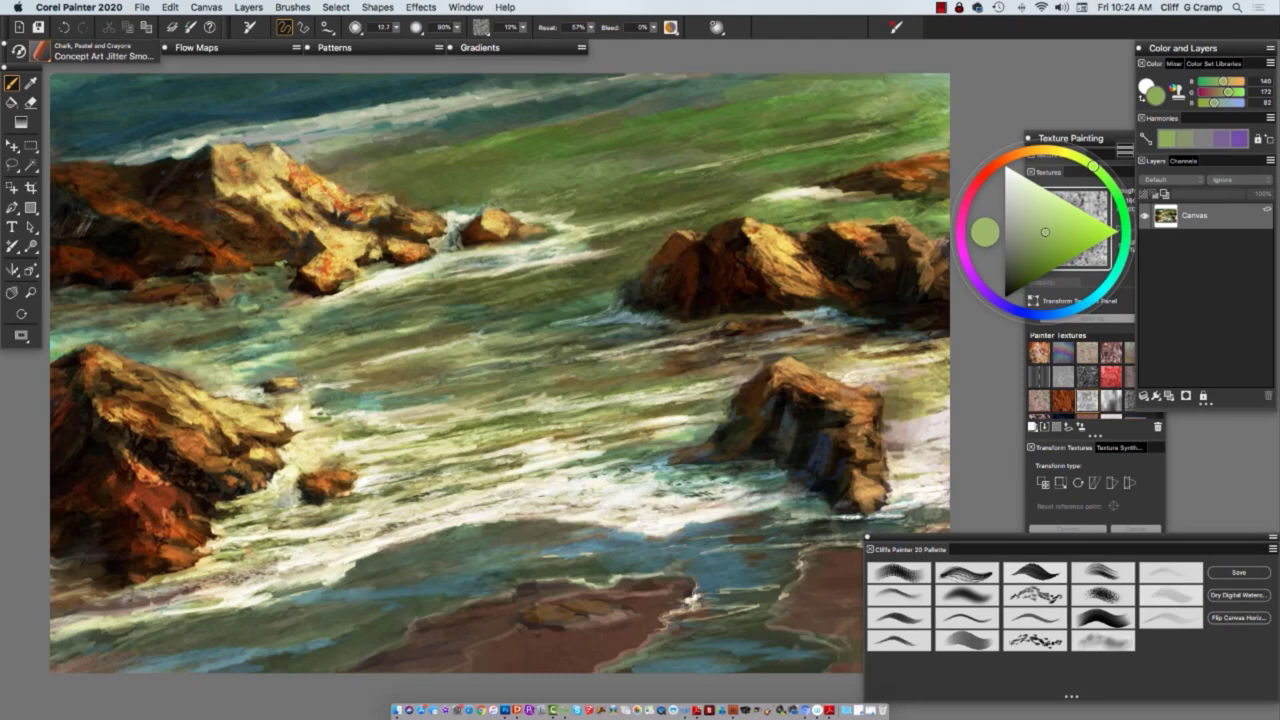
click(1012, 156)
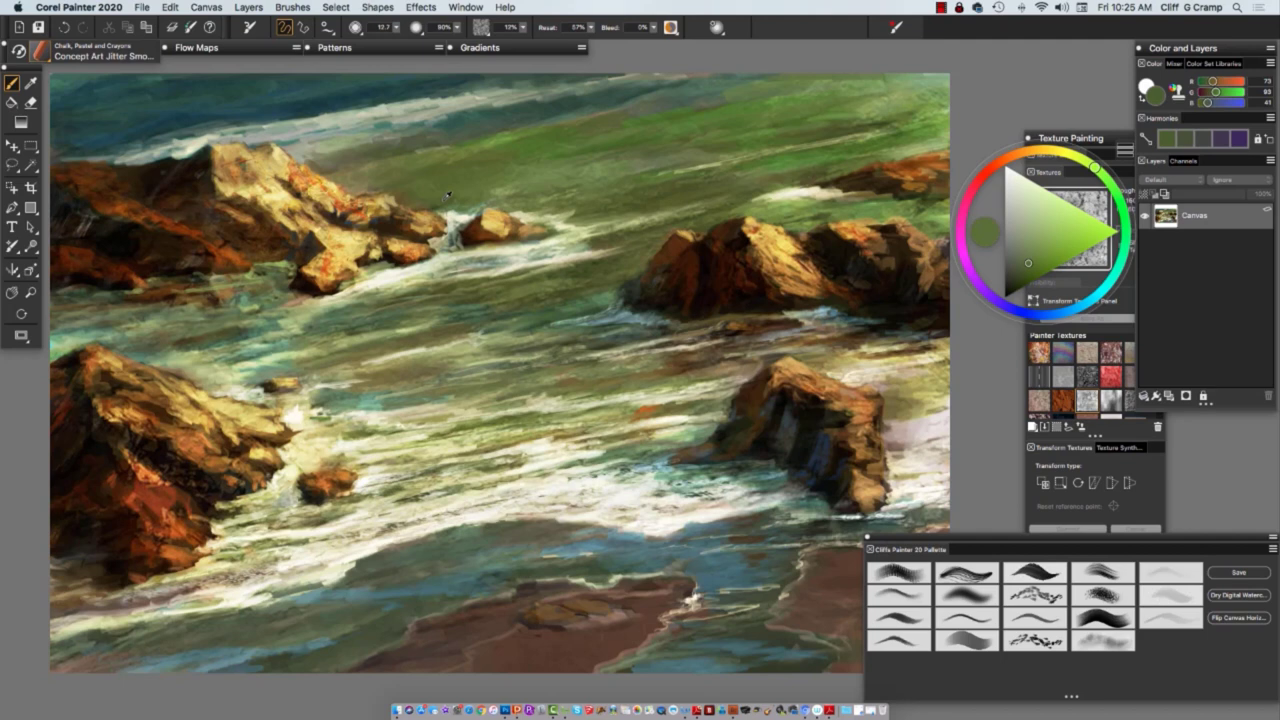
click(1052, 206)
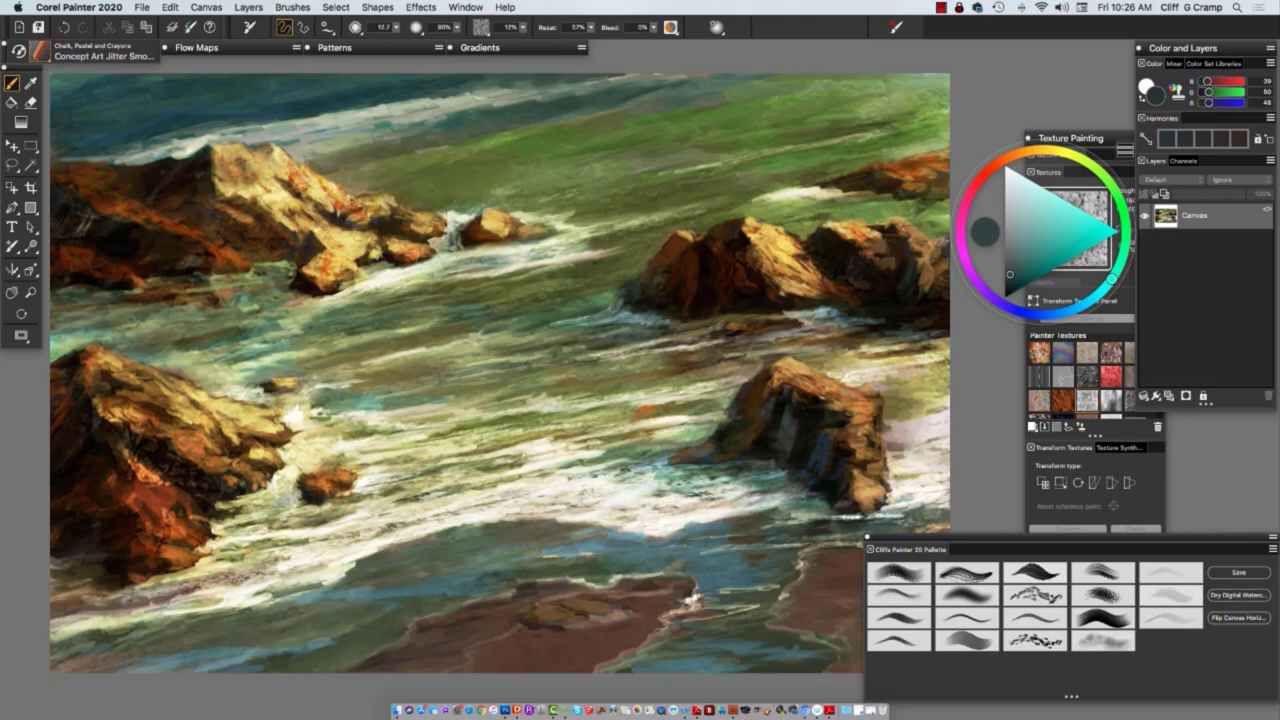
click(1010, 156)
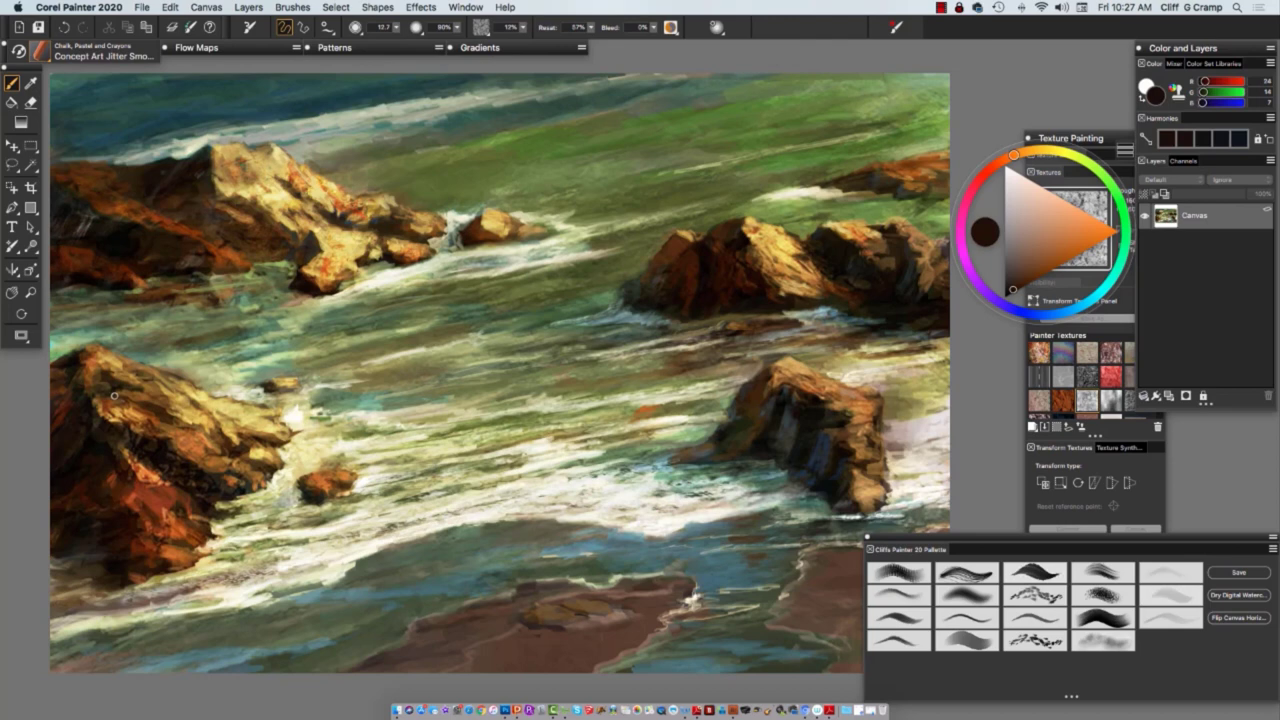